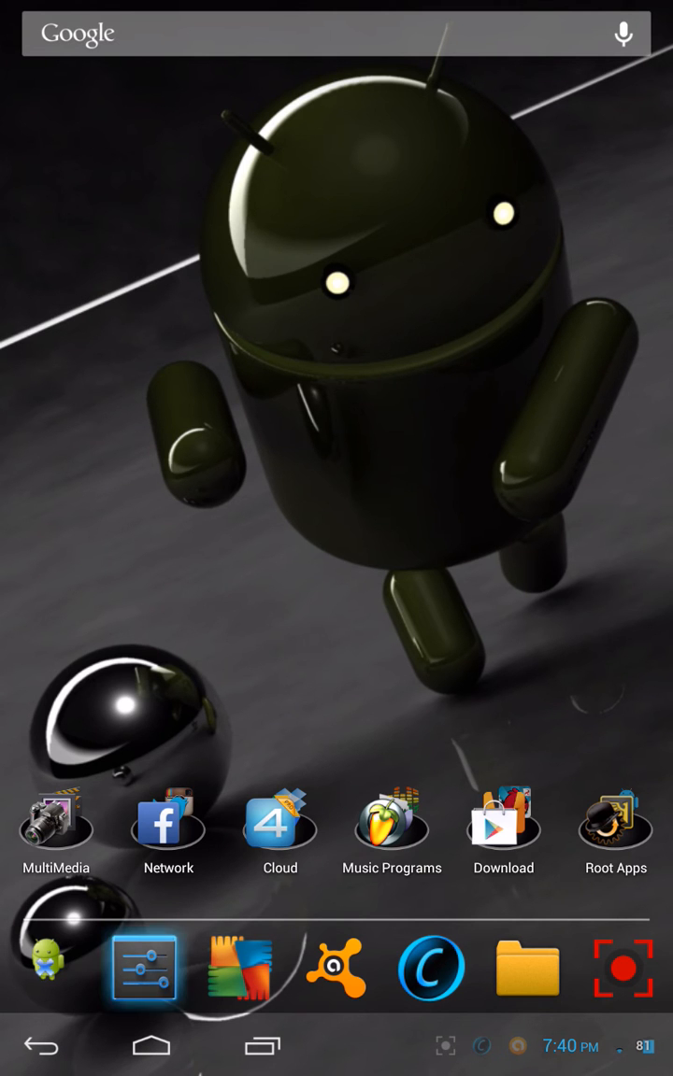
Step: Launch Settings from the Settings icon in the home-screen dock
left_click(145, 967)
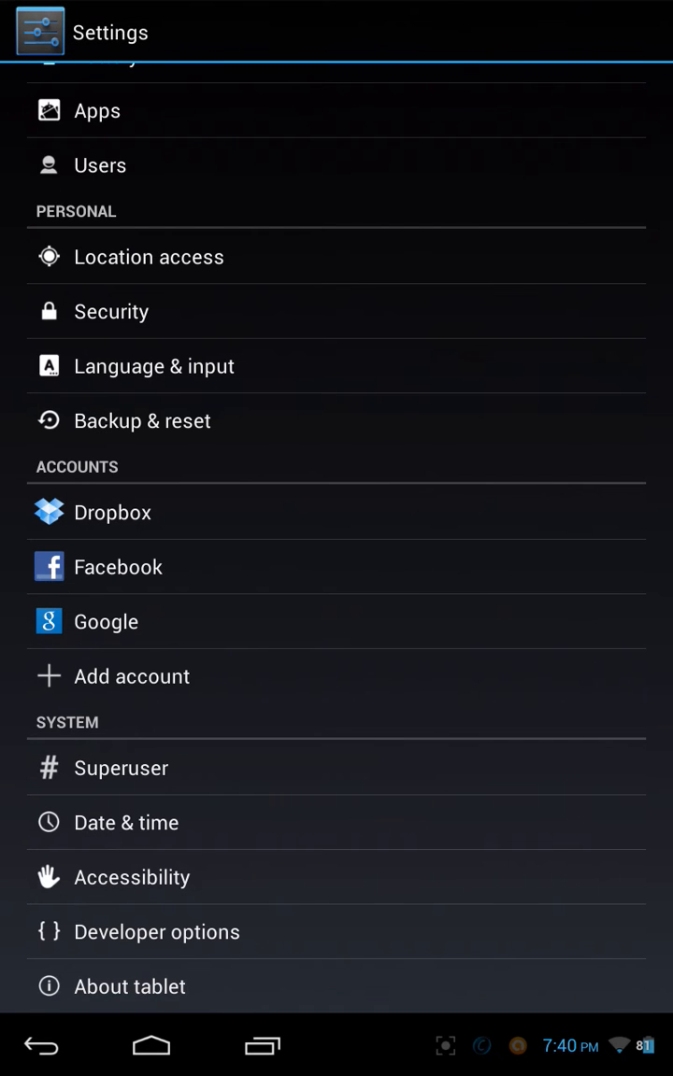
Step: Open About tablet to view the model, Android version, kernel and AOKP version details
left_click(129, 986)
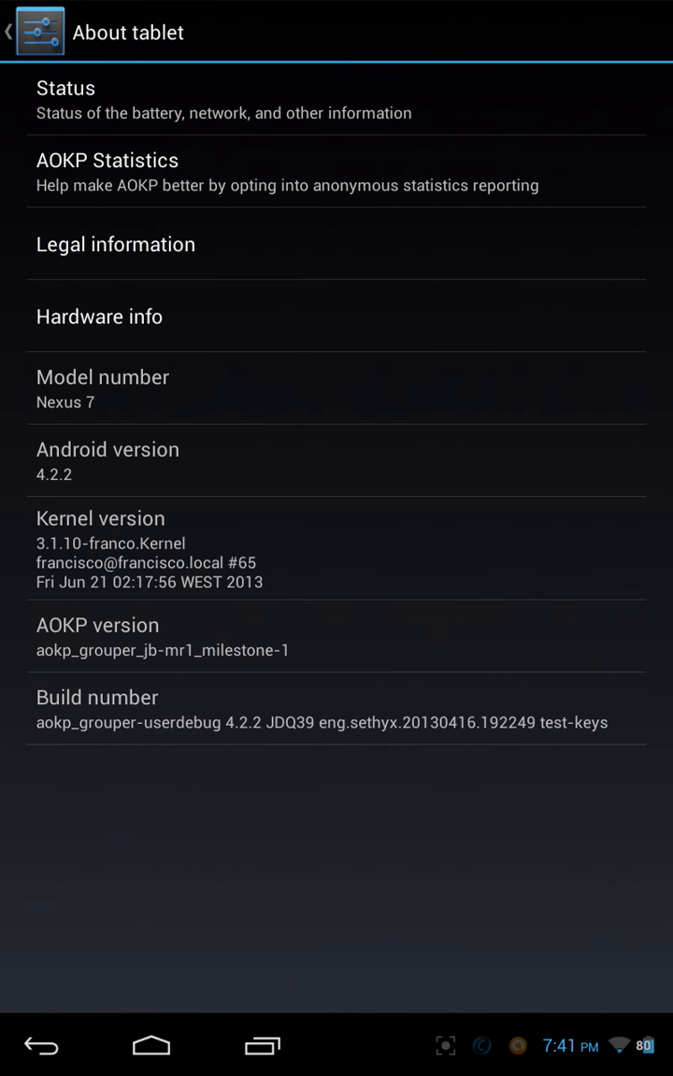
Step: Reveal the hidden AOKP easter-egg animation via AOKP version, then return to the home screen
left_click(431, 660)
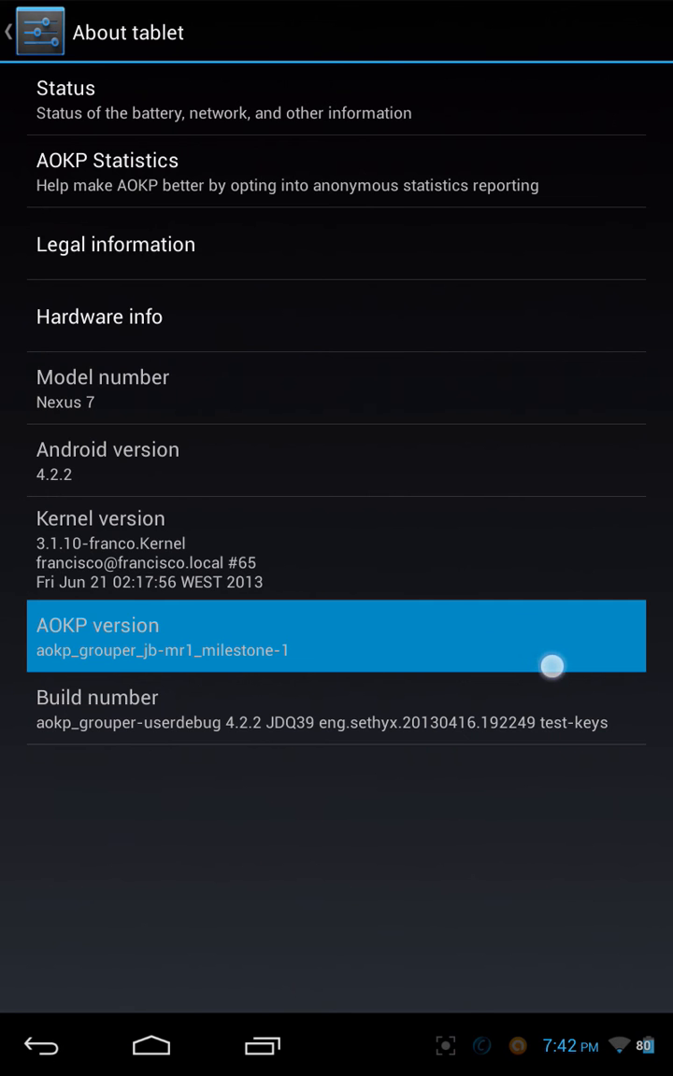
left_click(150, 1045)
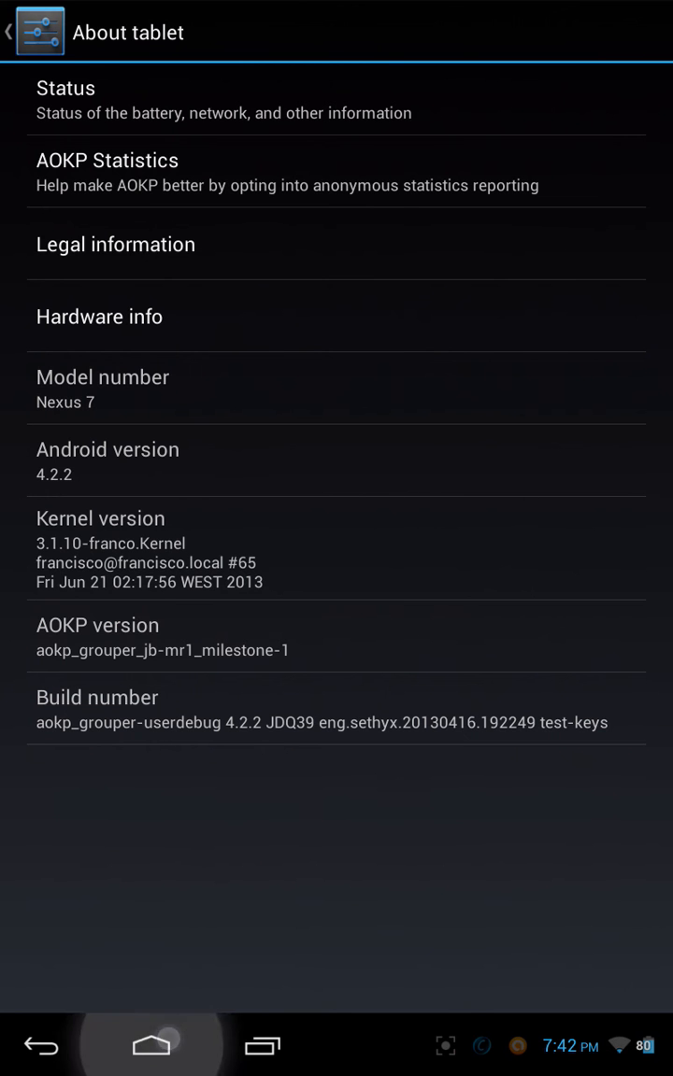
left_click(149, 1044)
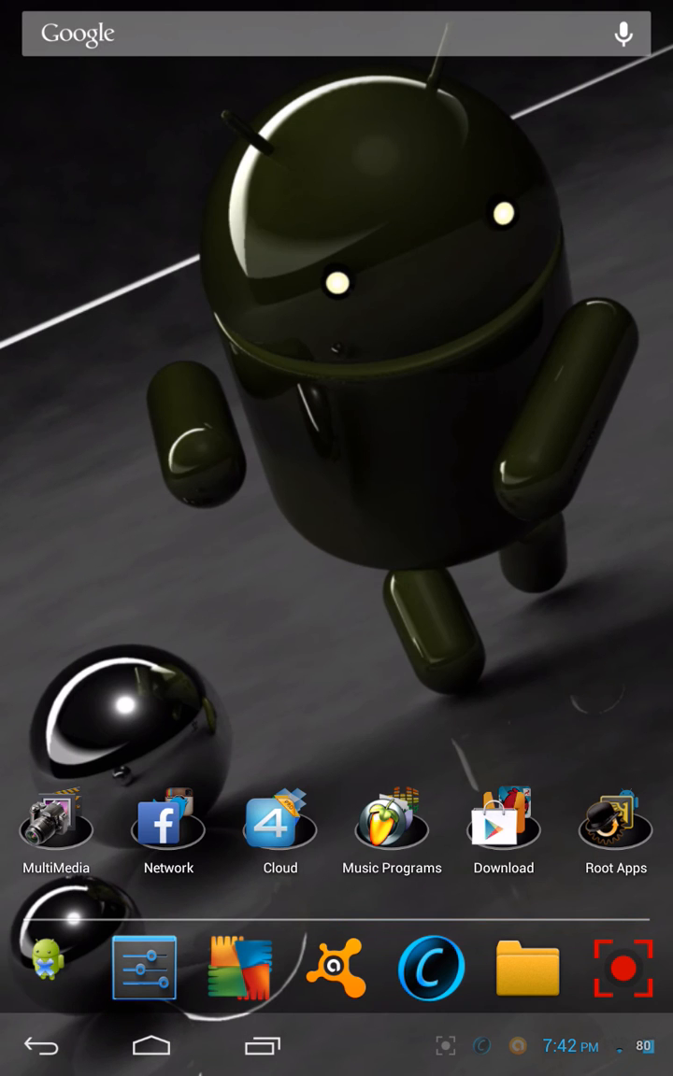